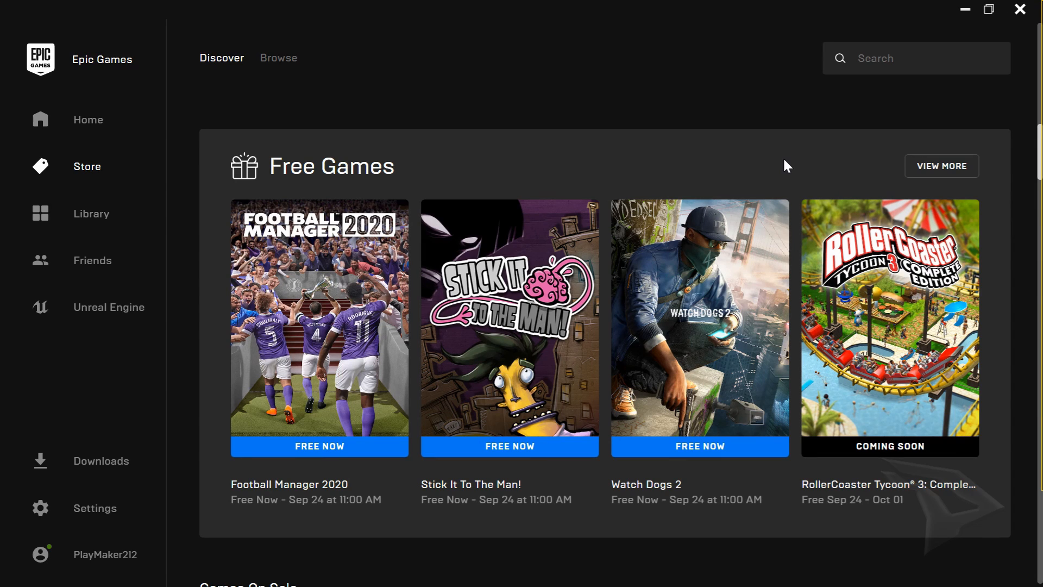
{"action": "mouse_move", "coordinate": [660, 505]}
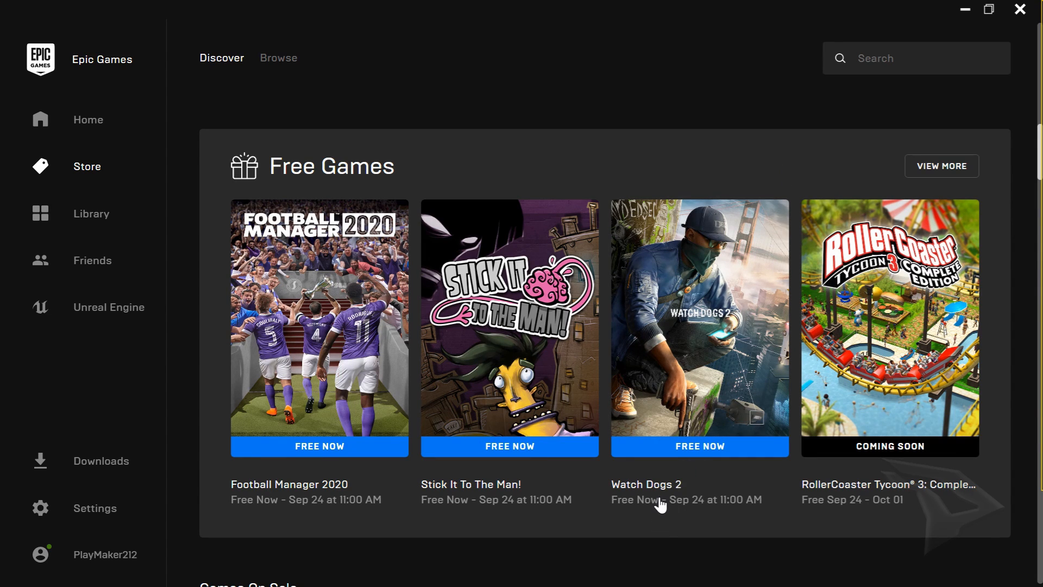
{"action": "mouse_move", "coordinate": [701, 485]}
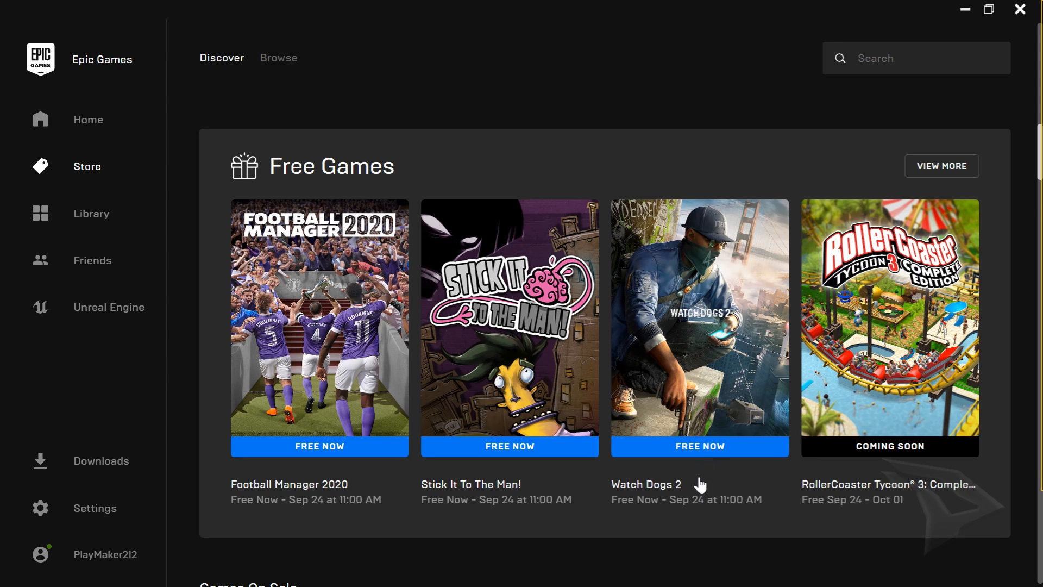
{"action": "mouse_move", "coordinate": [711, 326]}
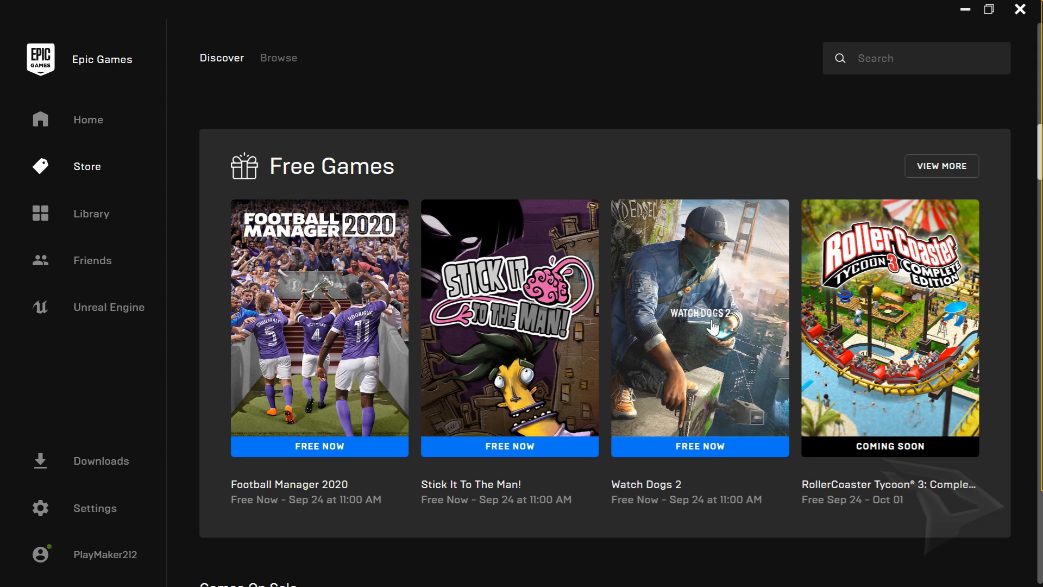
{"action": "mouse_move", "coordinate": [713, 333]}
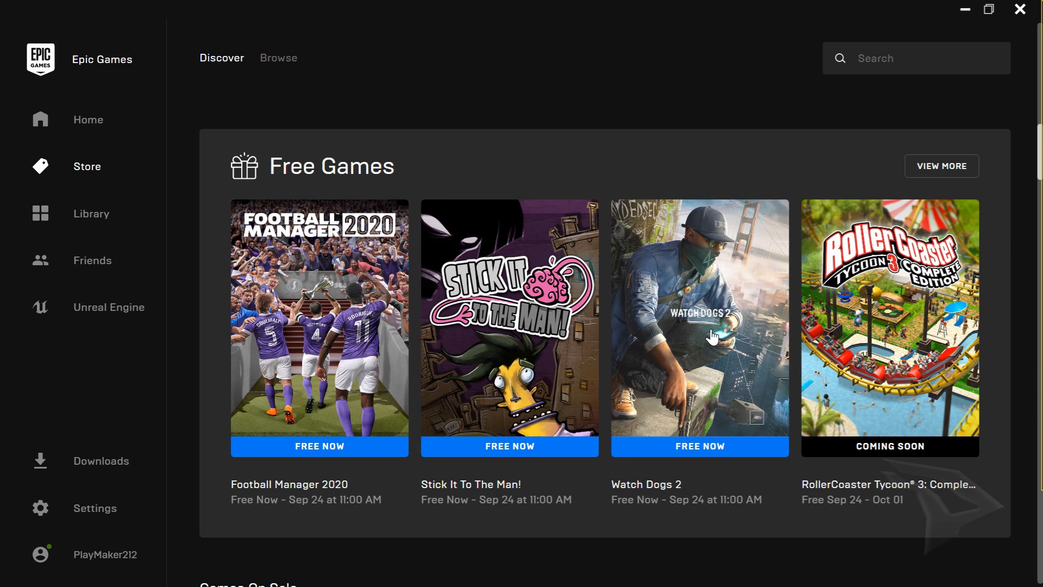
View the Watch Dogs 2 store page and confirm the Standard Edition shows Free and OWNED under Editions
{"action": "left_click", "coordinate": [698, 318]}
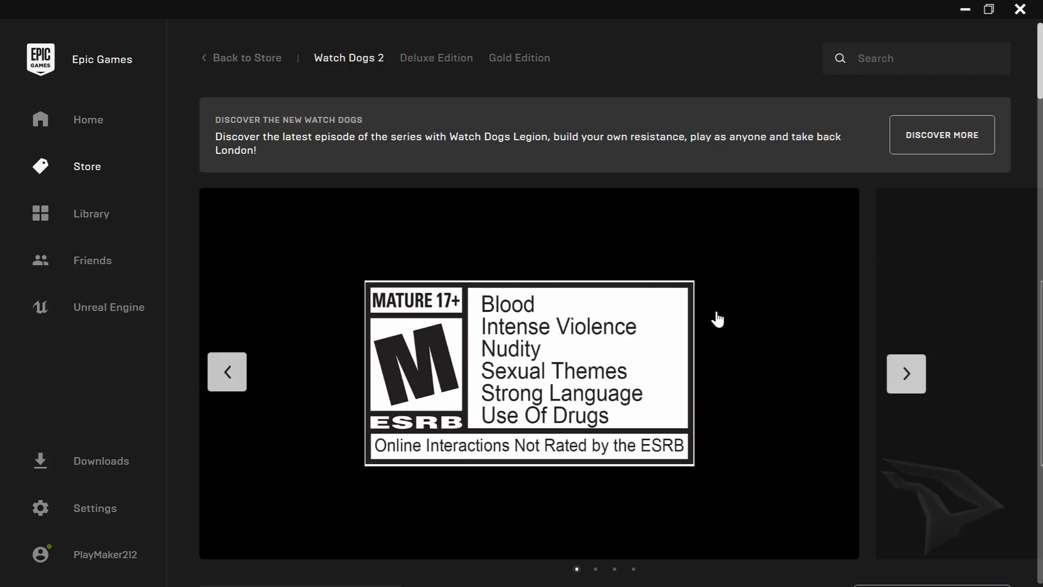
{"action": "scroll", "scroll_direction": "down", "scroll_amount": 3}
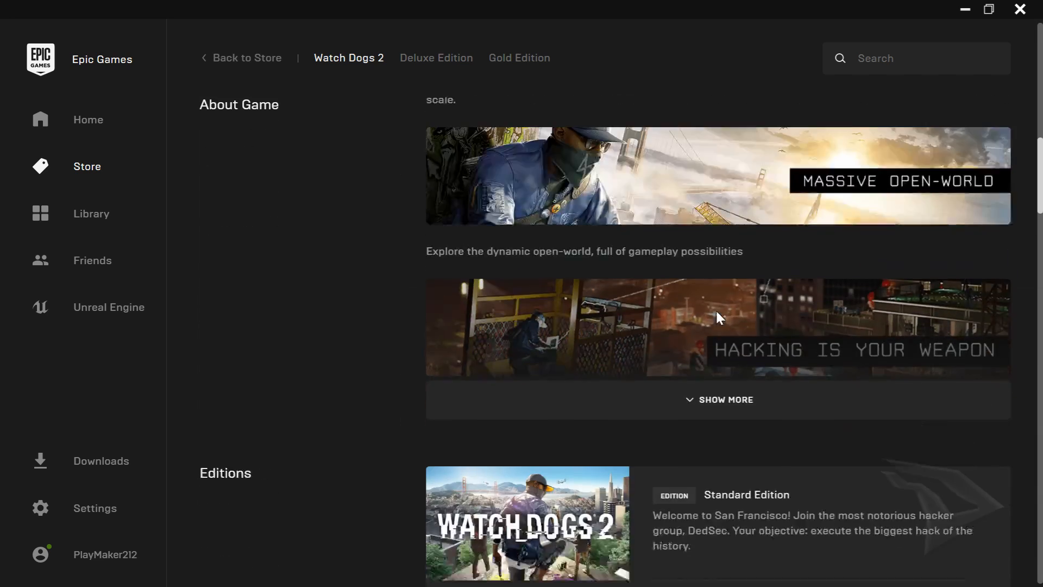
{"action": "scroll", "scroll_direction": "down", "scroll_amount": 3}
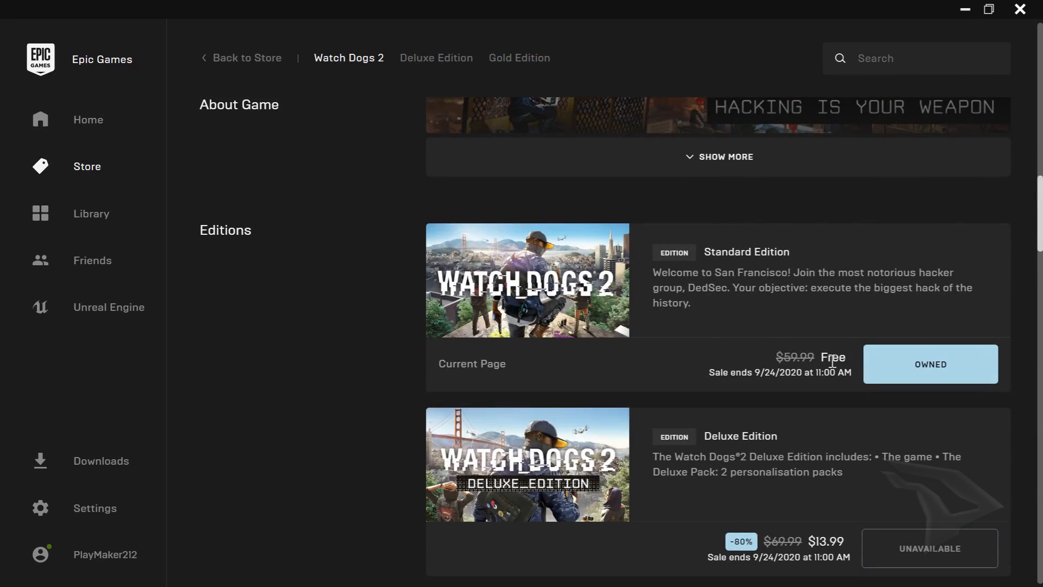
{"action": "mouse_move", "coordinate": [871, 383]}
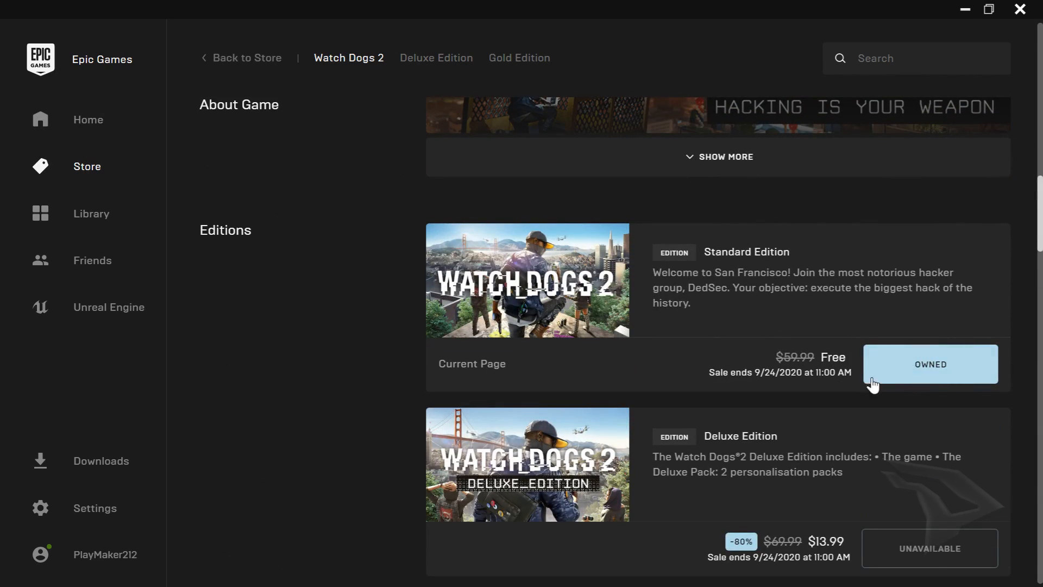
{"action": "mouse_move", "coordinate": [822, 364]}
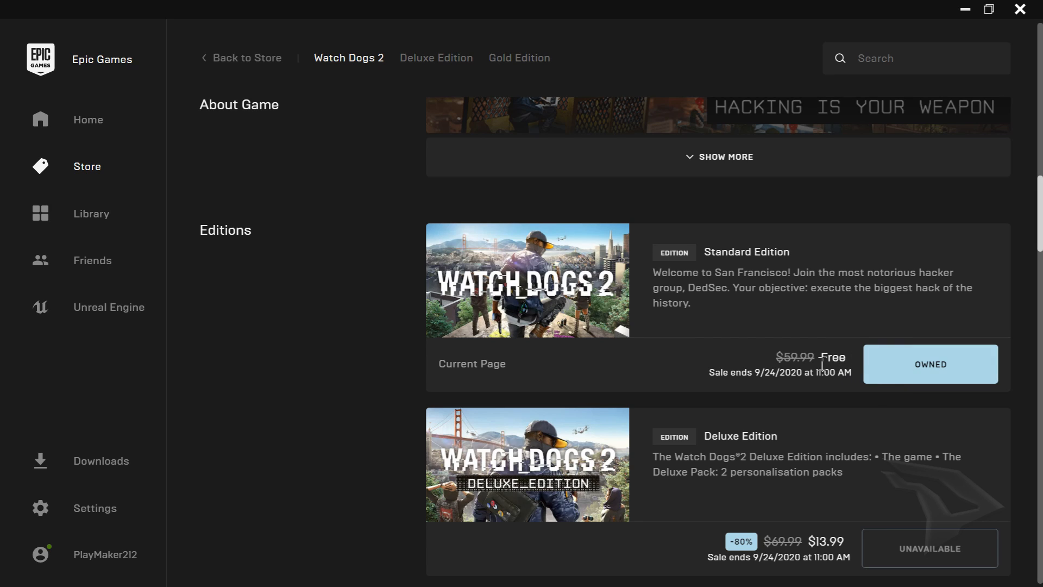
{"action": "mouse_move", "coordinate": [903, 375]}
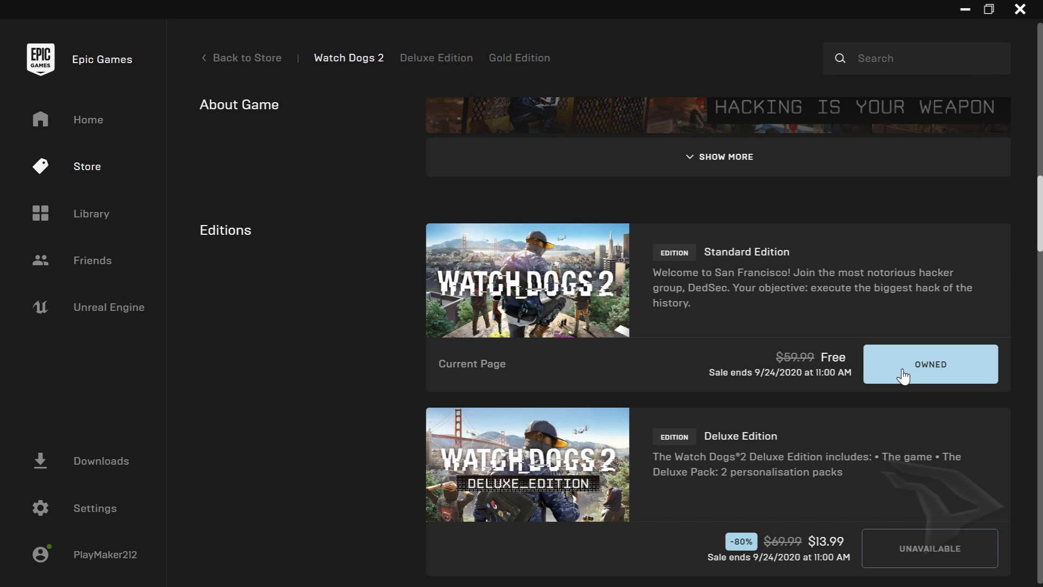
{"action": "scroll", "scroll_direction": "up", "scroll_amount": 3}
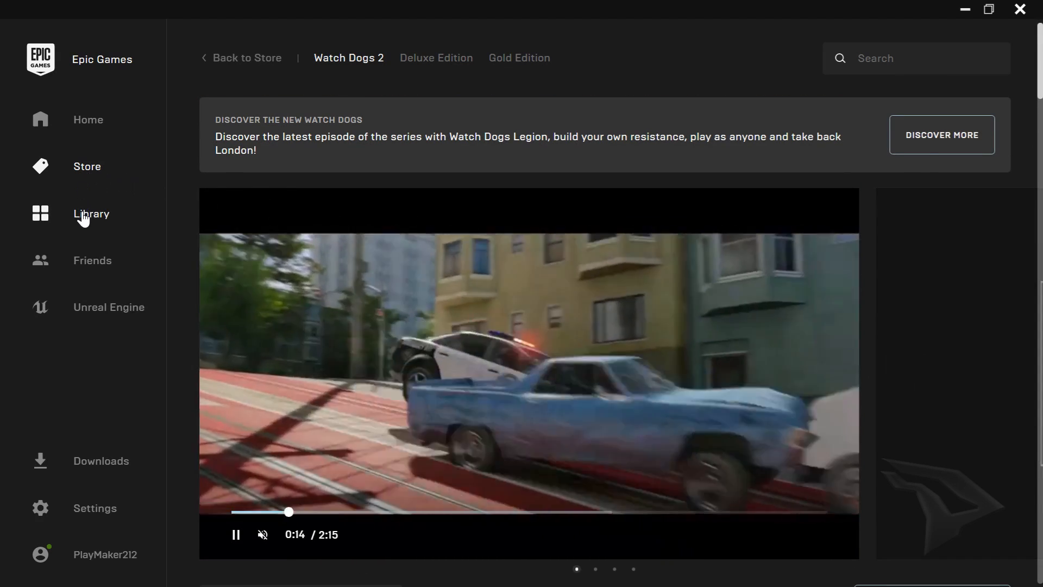
Locate the Watch Dogs 2 tile in the Library with its Install option available
{"action": "left_click", "coordinate": [92, 214]}
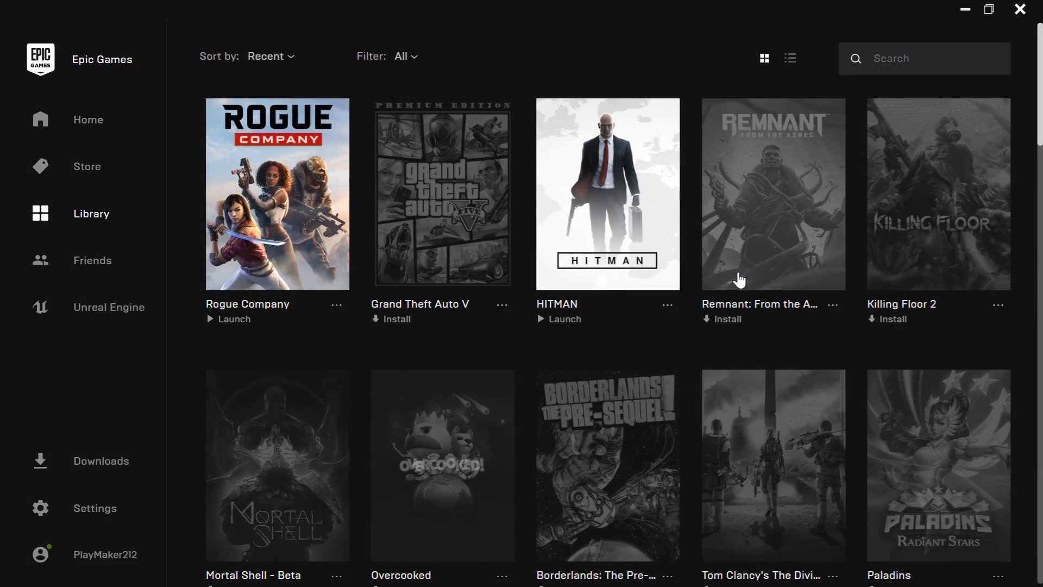
{"action": "scroll", "scroll_direction": "down", "scroll_amount": 3}
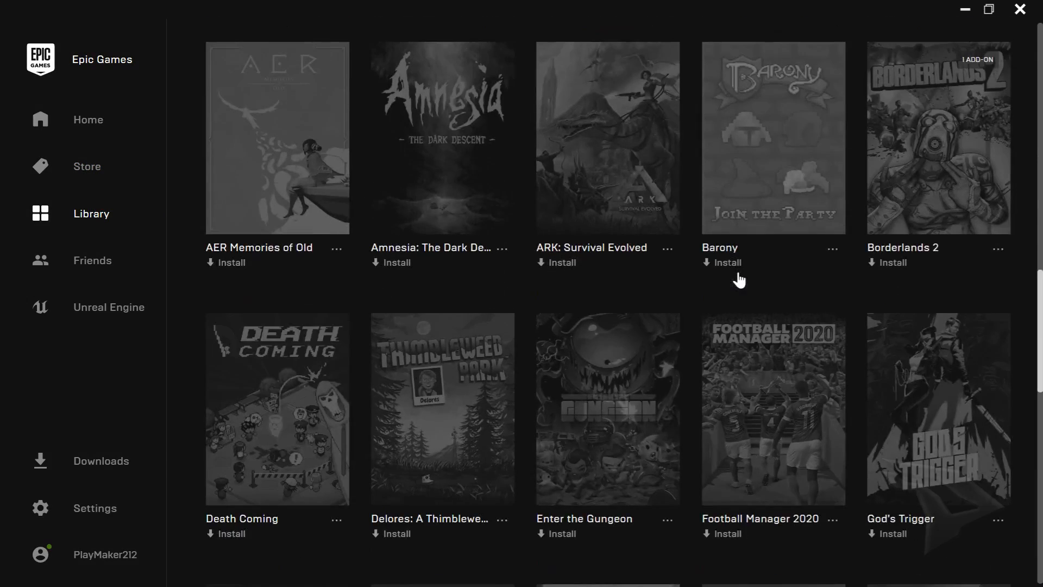
{"action": "scroll", "scroll_direction": "down", "scroll_amount": 3}
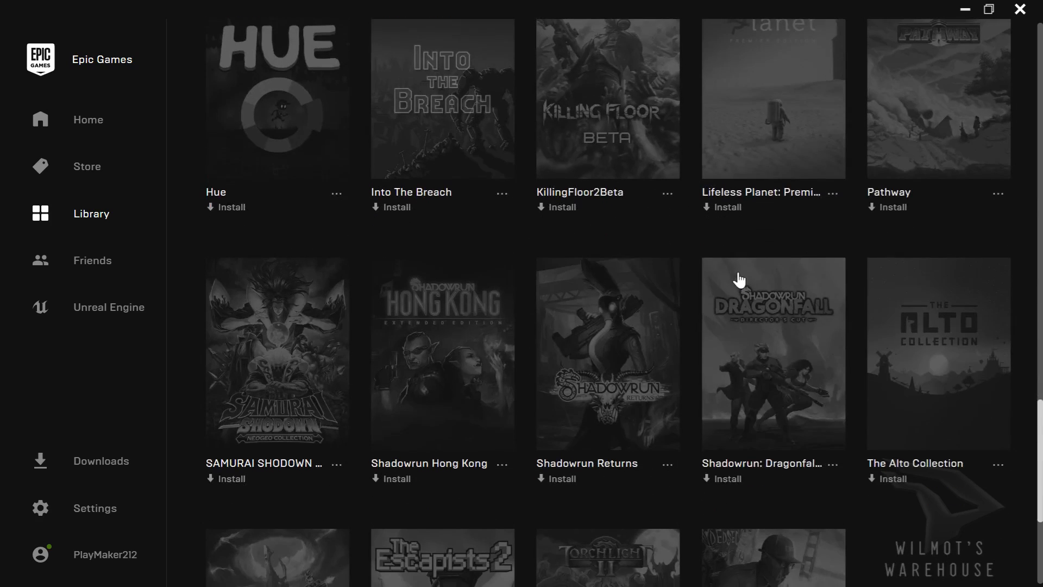
{"action": "scroll", "scroll_direction": "down", "scroll_amount": 3}
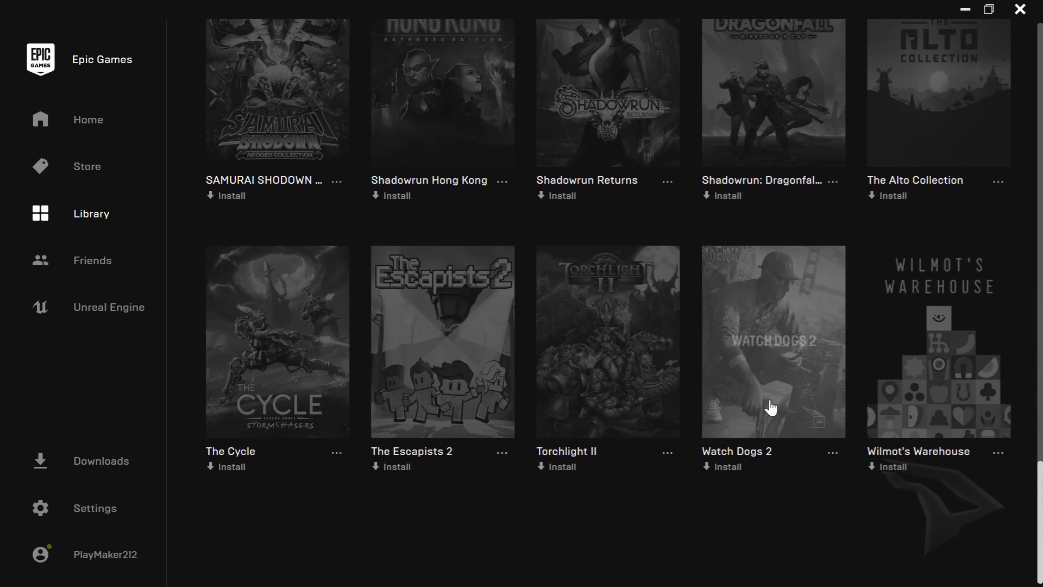
{"action": "mouse_move", "coordinate": [752, 425]}
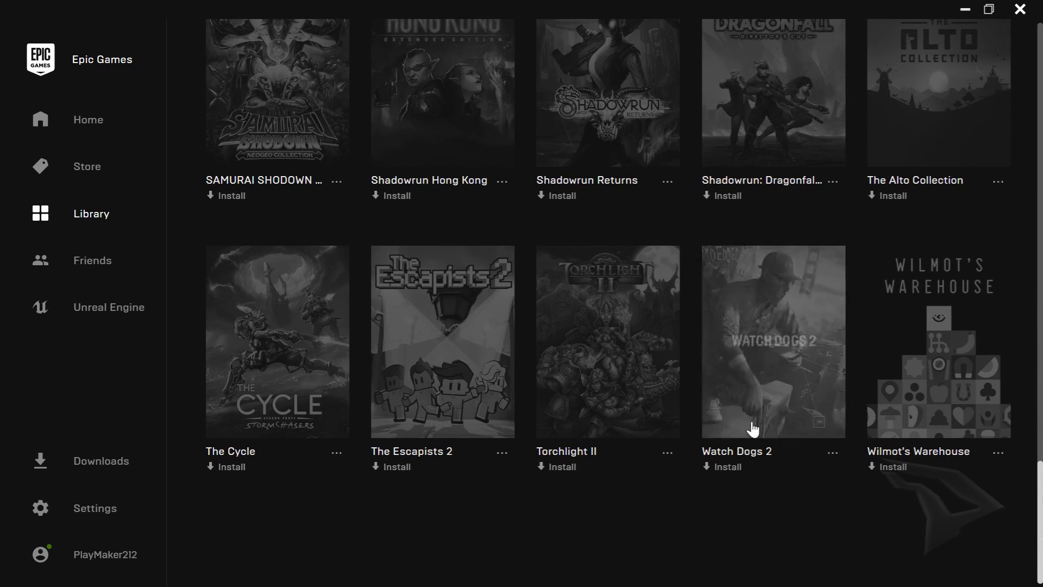
{"action": "mouse_move", "coordinate": [777, 370]}
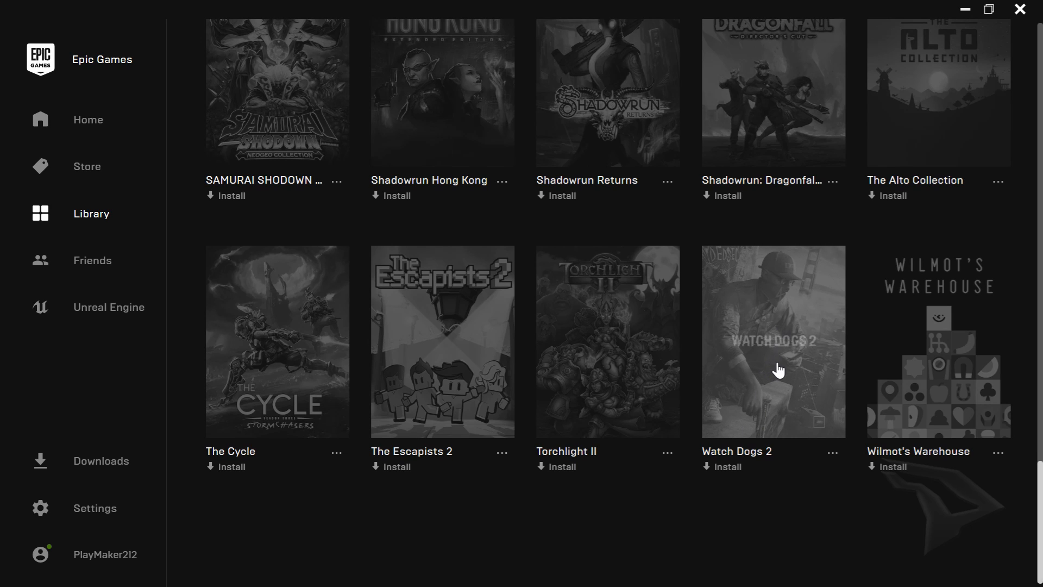
{"action": "mouse_move", "coordinate": [743, 492]}
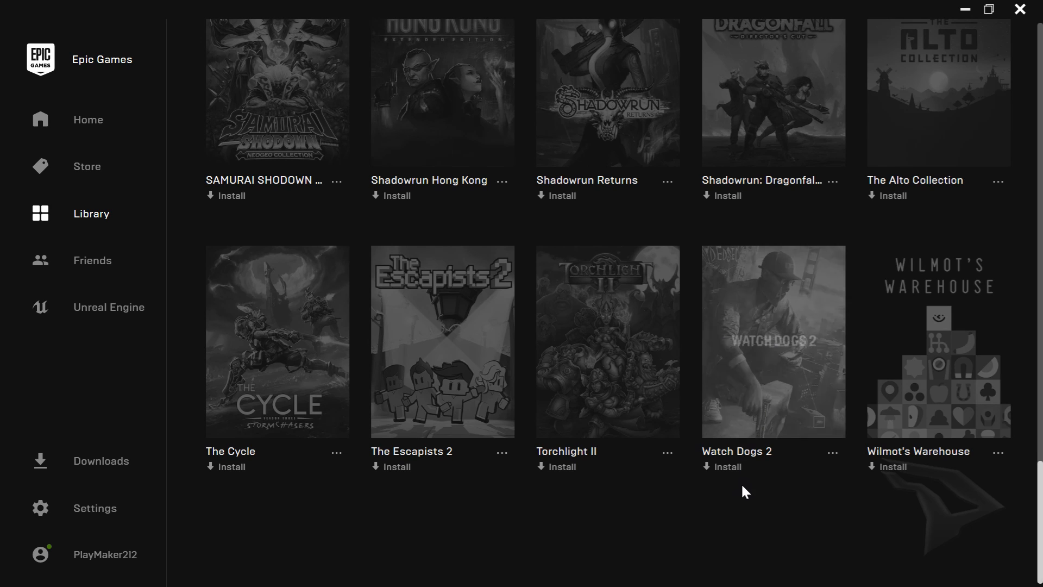
{"action": "mouse_move", "coordinate": [763, 342]}
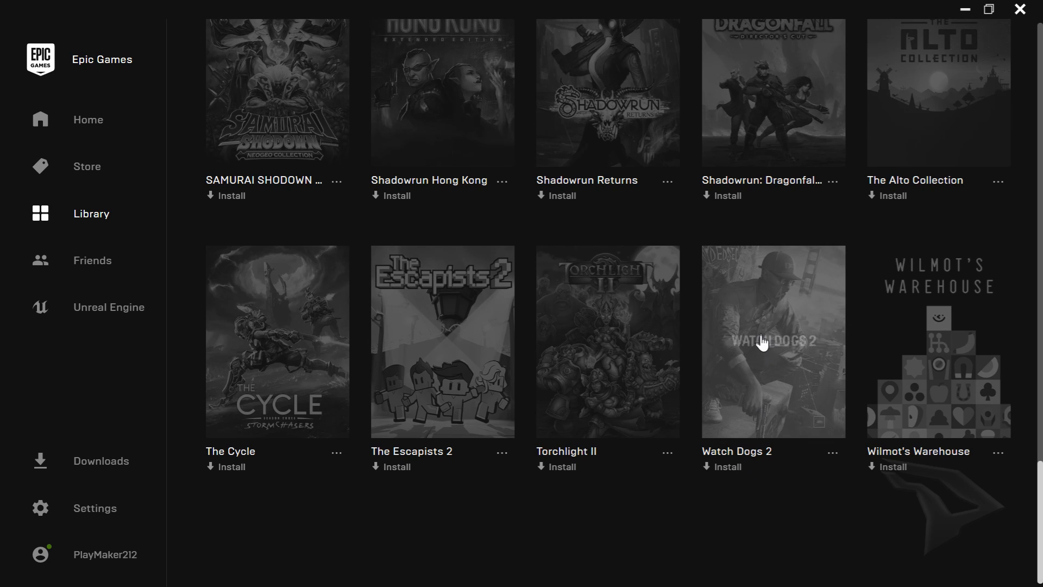
{"action": "mouse_move", "coordinate": [768, 360]}
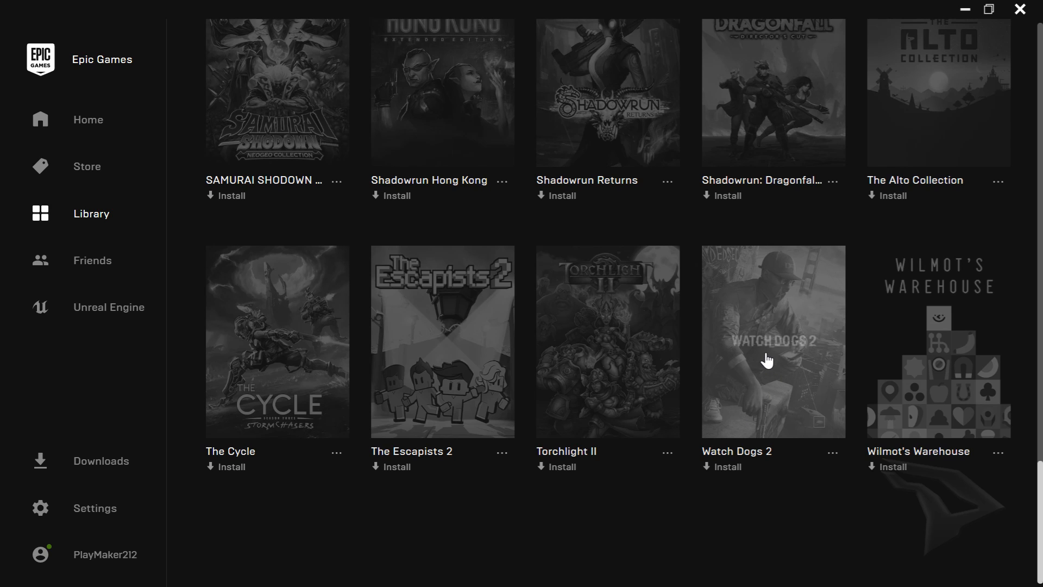
{"action": "mouse_move", "coordinate": [710, 530]}
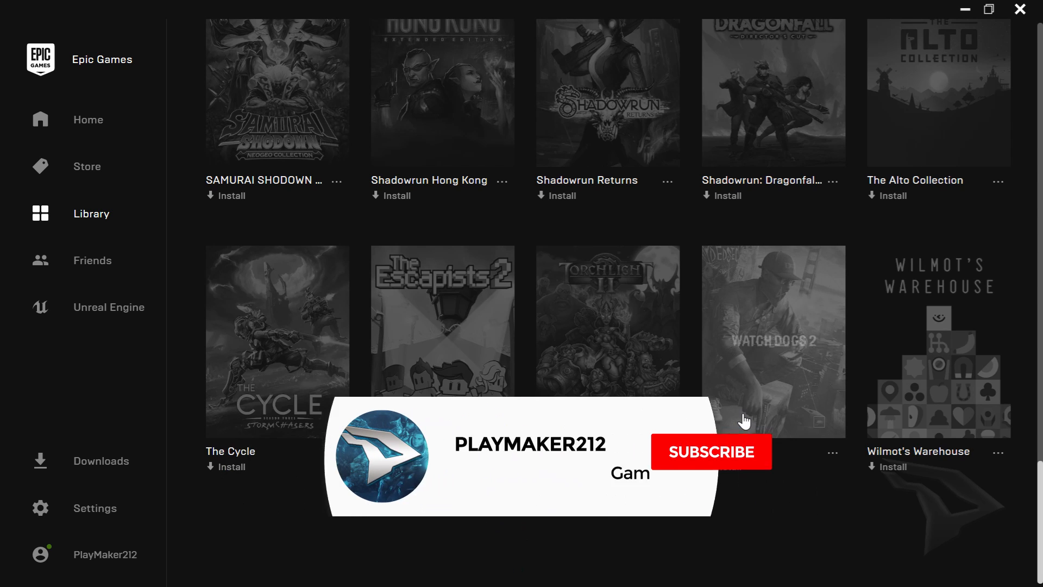
{"action": "left_click", "coordinate": [710, 452]}
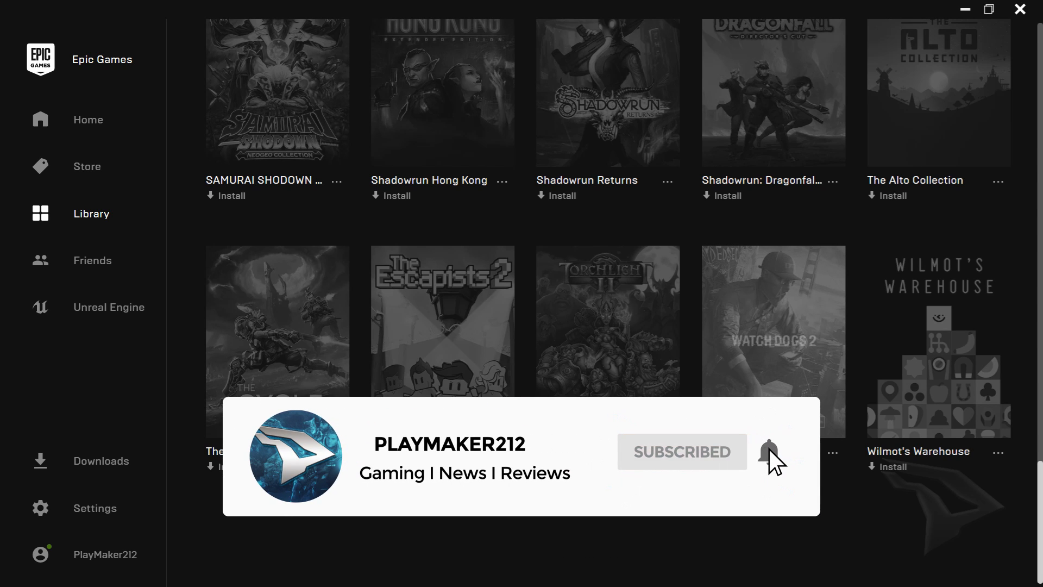